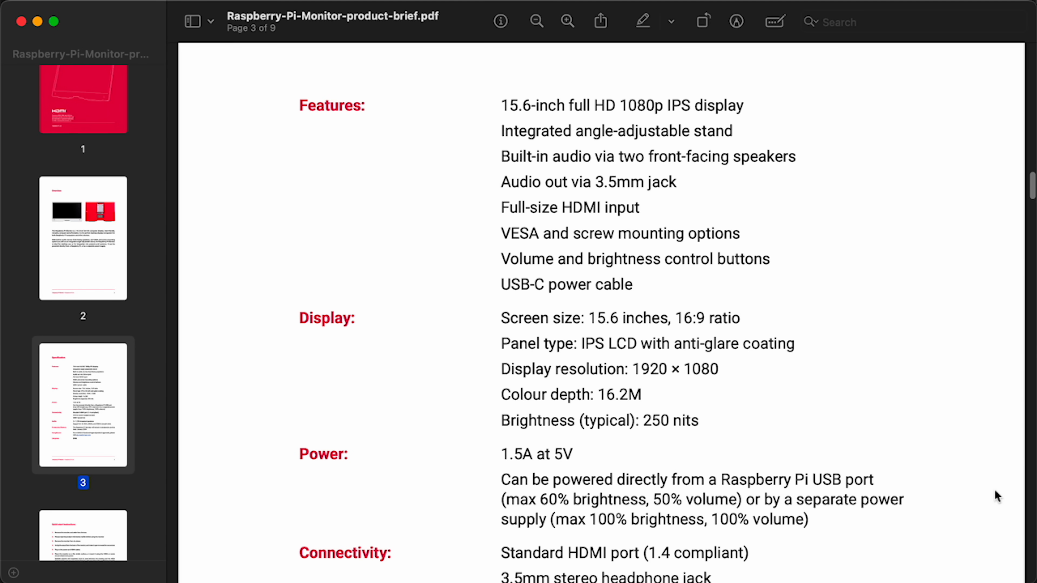
scroll("down", 3)
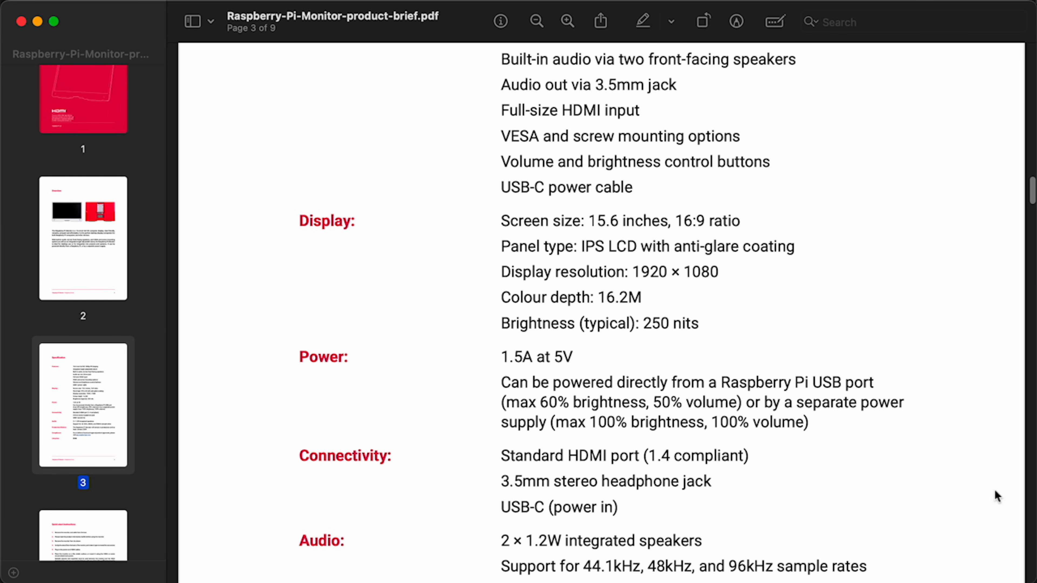
scroll("down", 3)
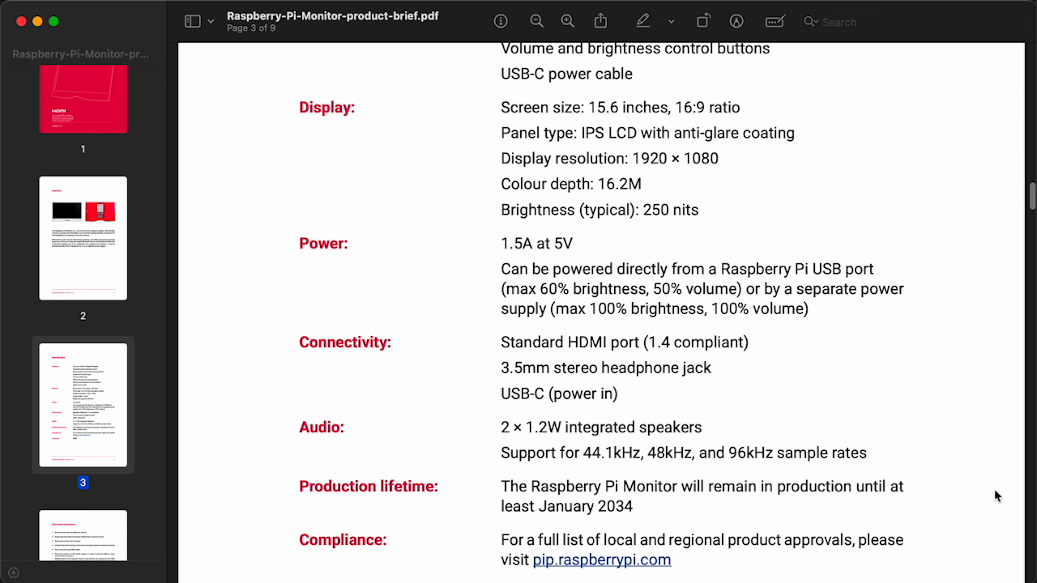
scroll("down", 3)
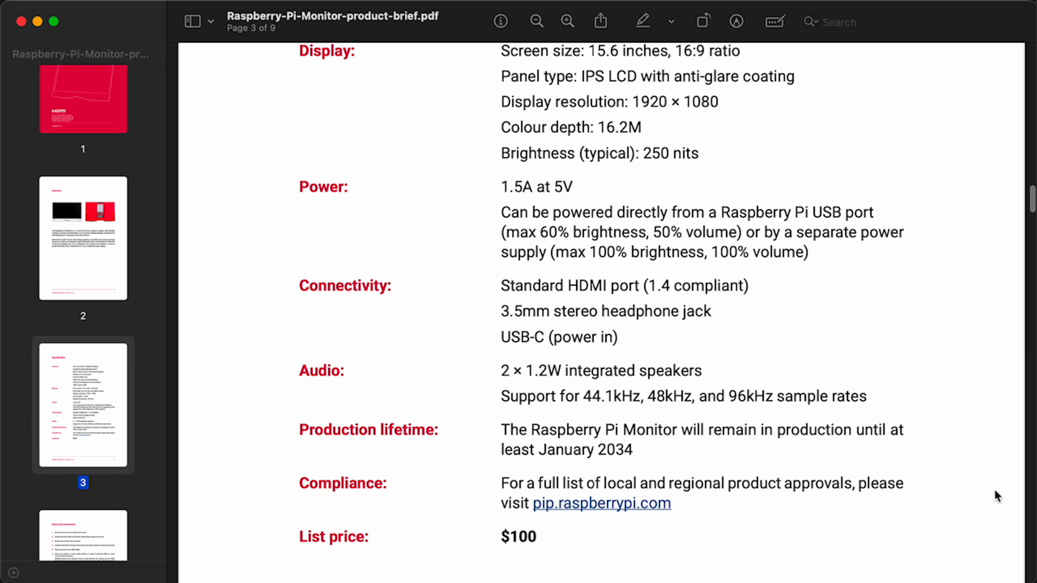